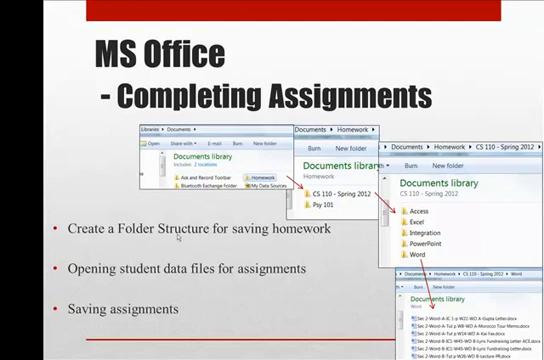
mouse_move(136, 280)
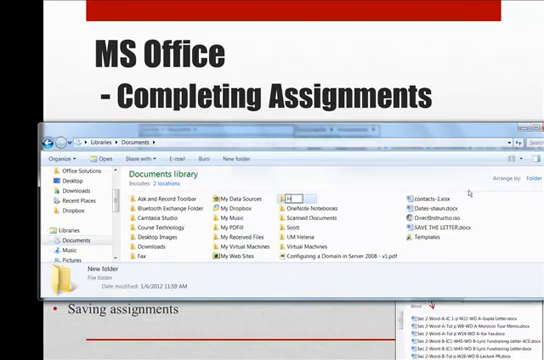
Name the new Documents folder Homework, then create 'CS 110 - Spring 2012' inside it.
text(Homework)
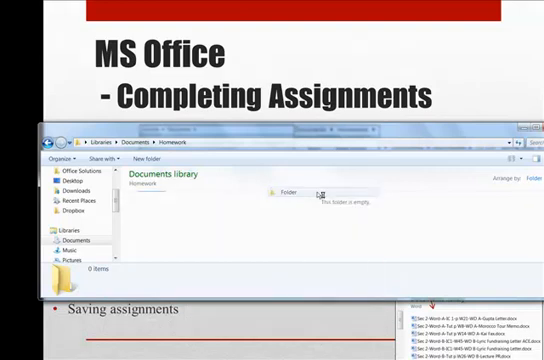
click(222, 160)
text(CS 110 - Spring)
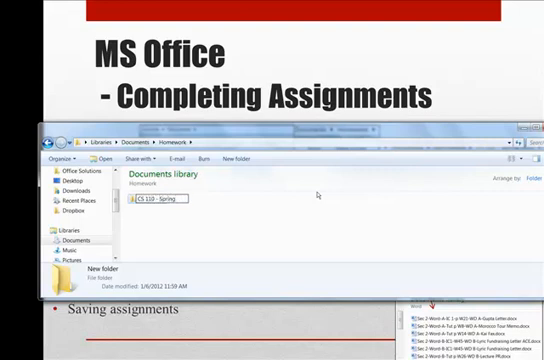
text(2012)
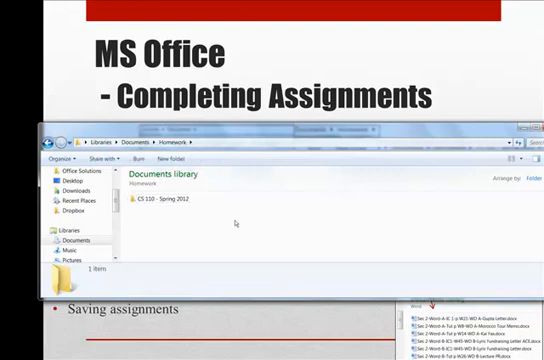
right_click(236, 224)
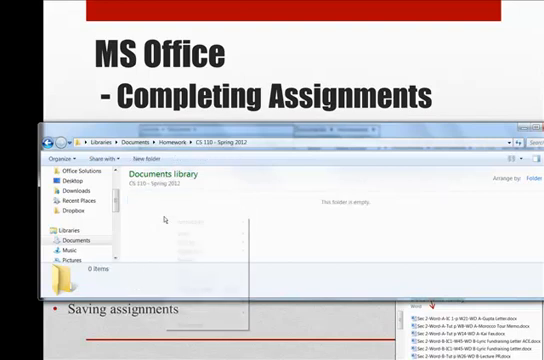
Create a subfolder named Word inside CS 110 - Spring 2012.
right_click(200, 230)
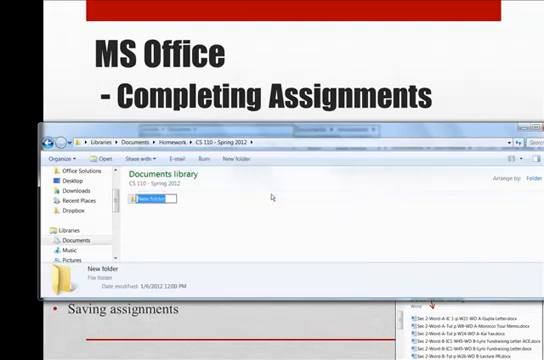
text(Word)
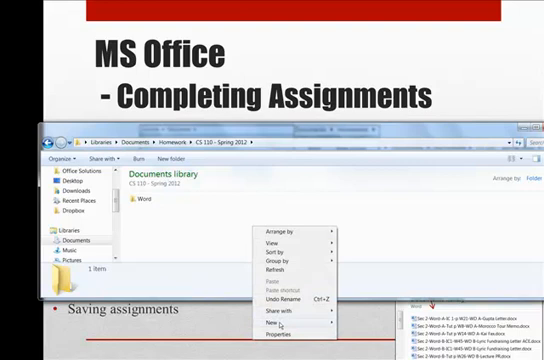
click(272, 322)
text(Excel)
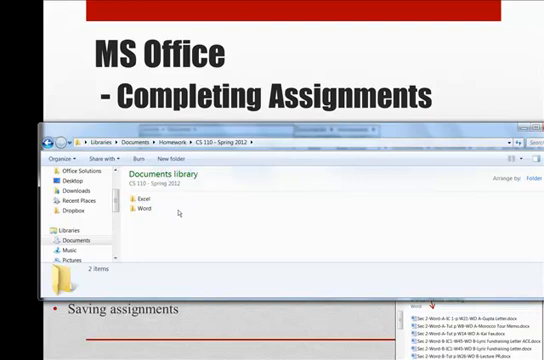
Add the remaining Excel and Access subfolders via New > Folder.
right_click(210, 230)
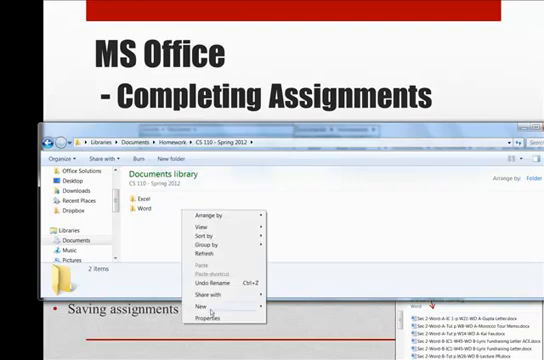
click(212, 306)
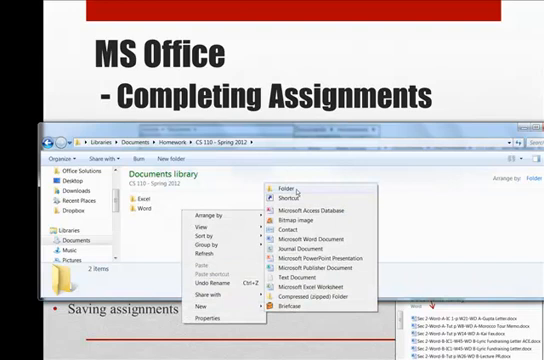
click(284, 188)
text(Access)
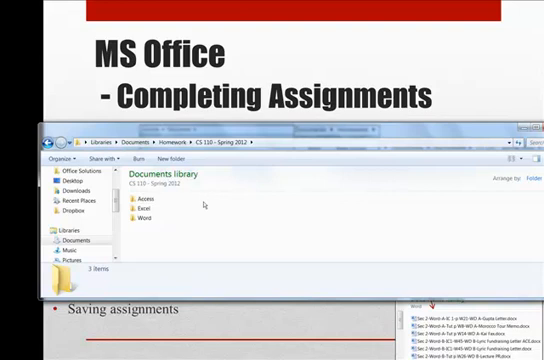
mouse_move(148, 224)
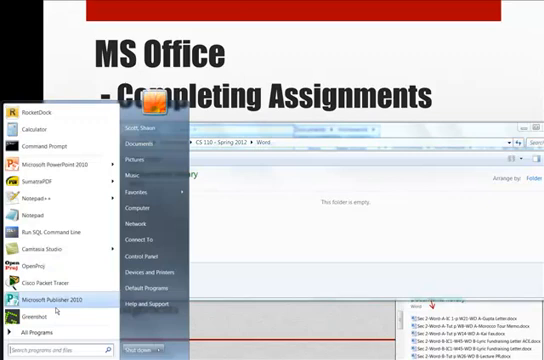
Launch Microsoft Word 2010 from All Programs > Microsoft Office.
click(42, 328)
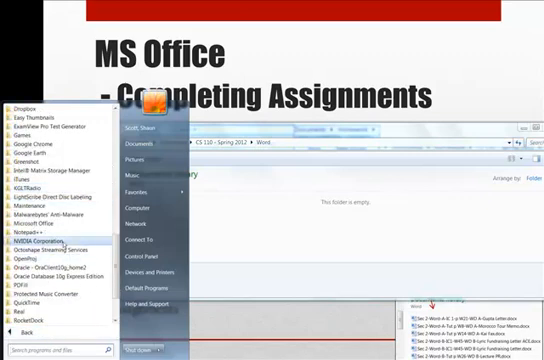
click(32, 224)
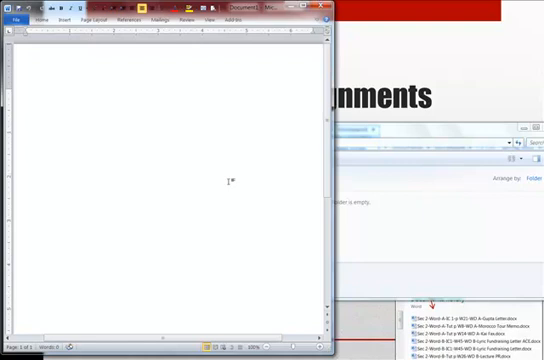
mouse_move(110, 120)
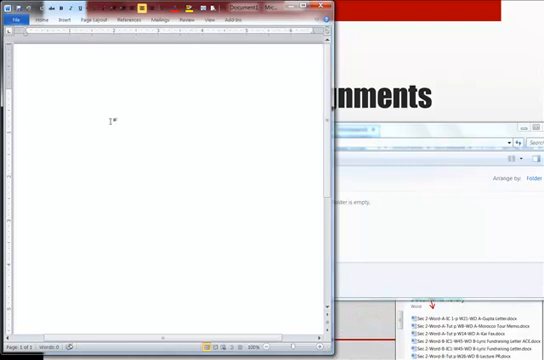
Bring up the Open dialog and start from the Documents library.
click(18, 18)
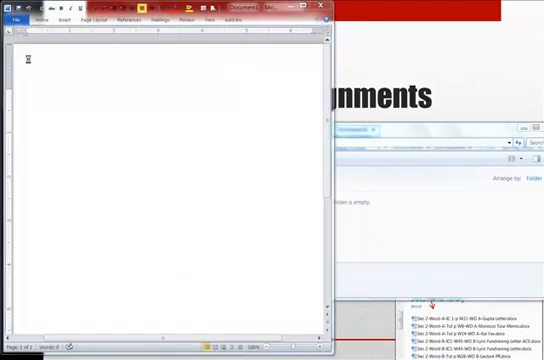
click(12, 18)
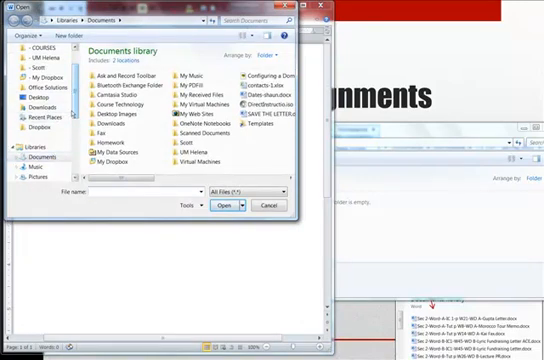
scroll(down, 3)
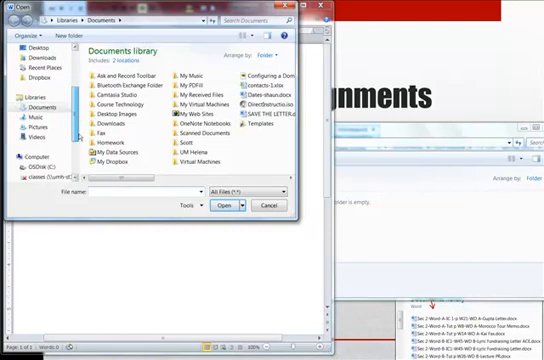
click(26, 172)
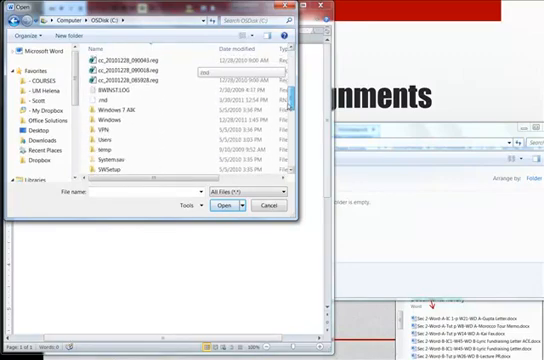
scroll(down, 3)
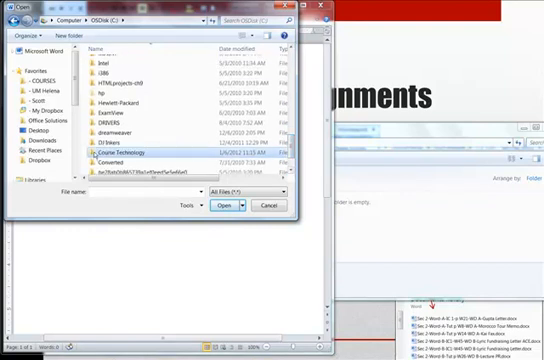
Browse through the course folder > Data Files > Word unit folder and select WD B-1.
double_click(132, 146)
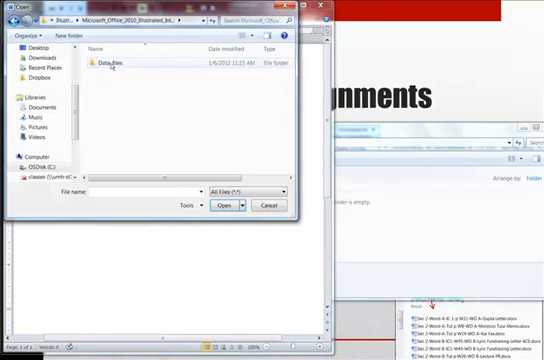
double_click(112, 62)
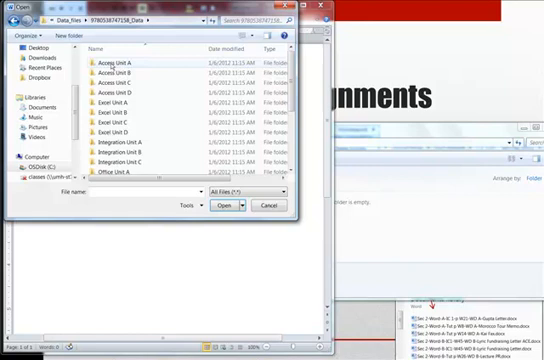
scroll(down, 3)
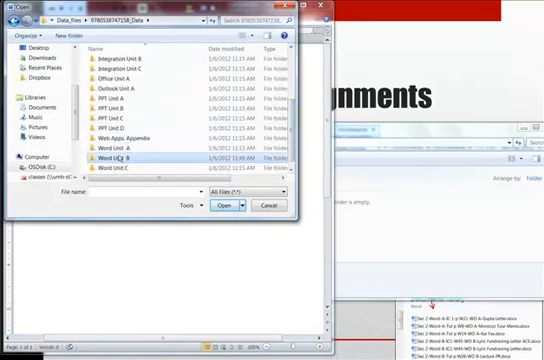
double_click(124, 160)
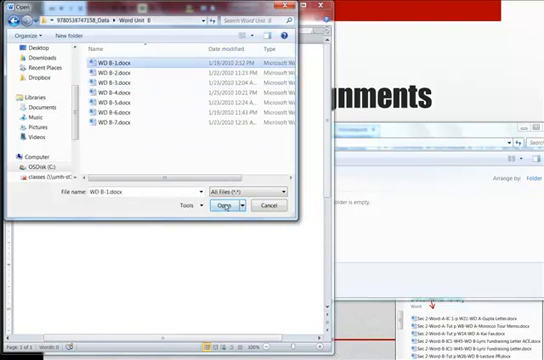
click(226, 204)
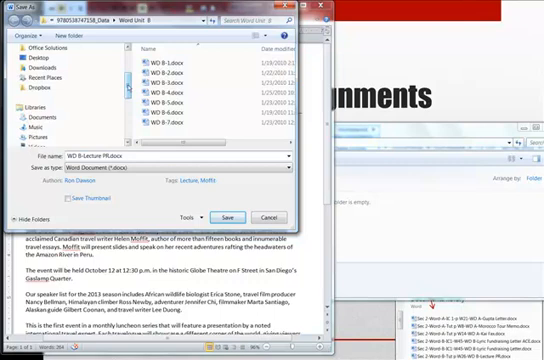
Save the lecture copy into Documents > Homework > CS 110 - Spring 2012 > Word.
click(40, 118)
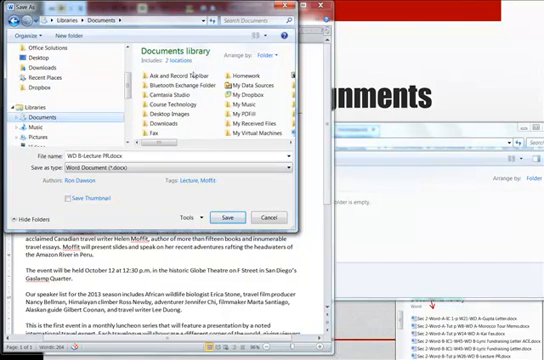
double_click(232, 72)
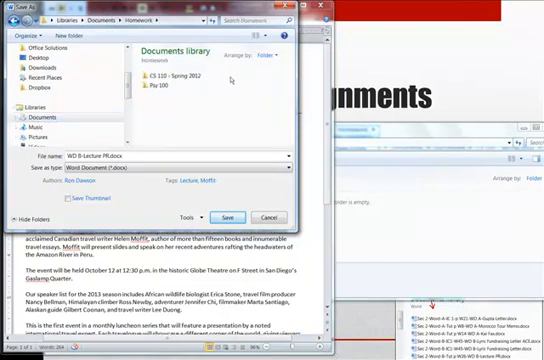
click(164, 72)
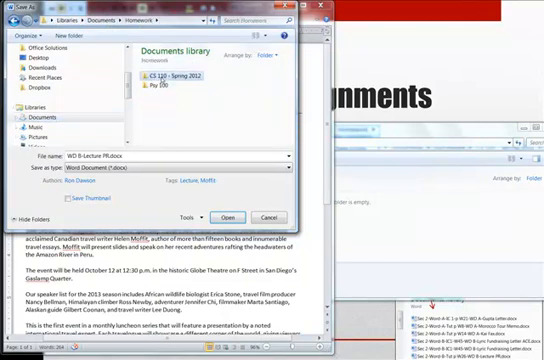
double_click(164, 76)
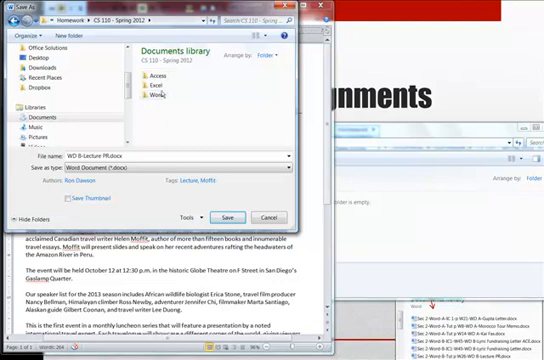
double_click(152, 96)
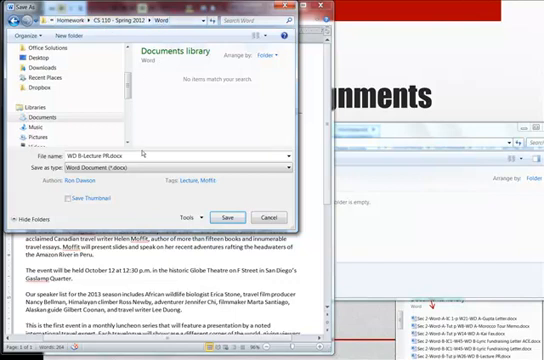
click(226, 216)
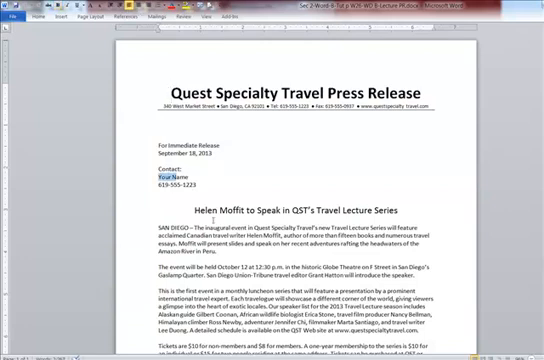
Scroll through both side-by-side press release versions to compare their content.
scroll(down, 3)
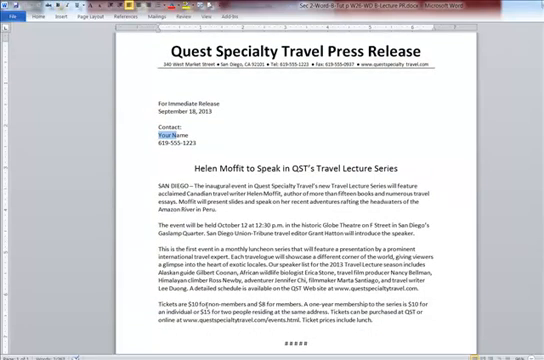
scroll(down, 3)
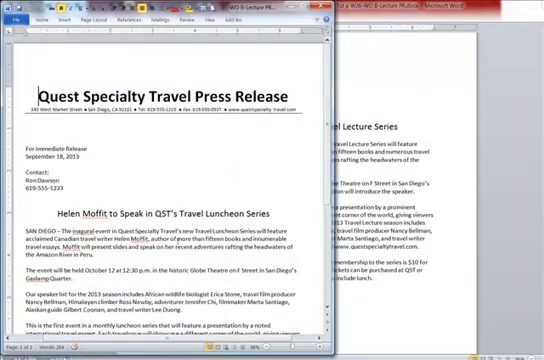
scroll(down, 3)
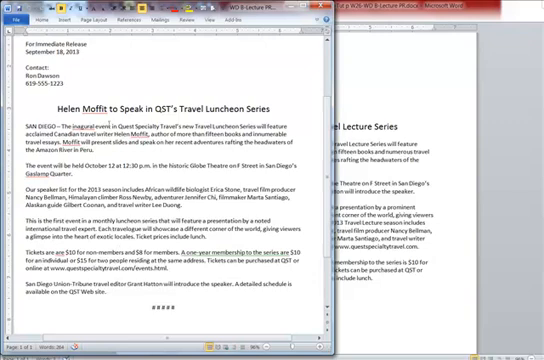
scroll(up, 3)
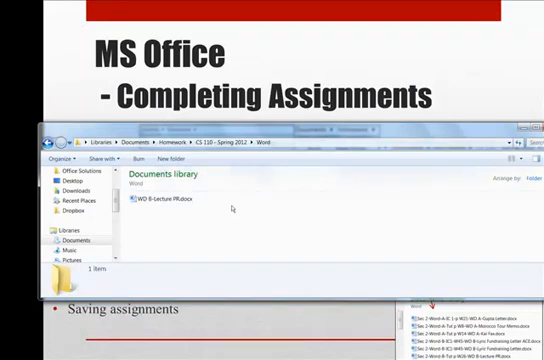
mouse_move(164, 180)
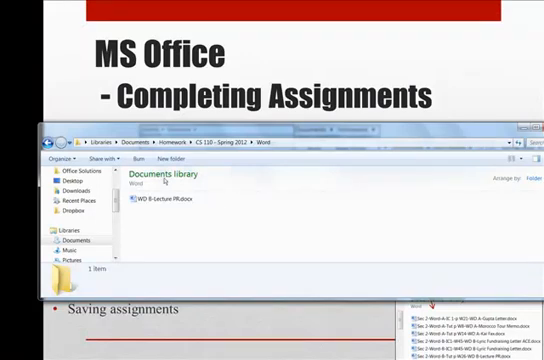